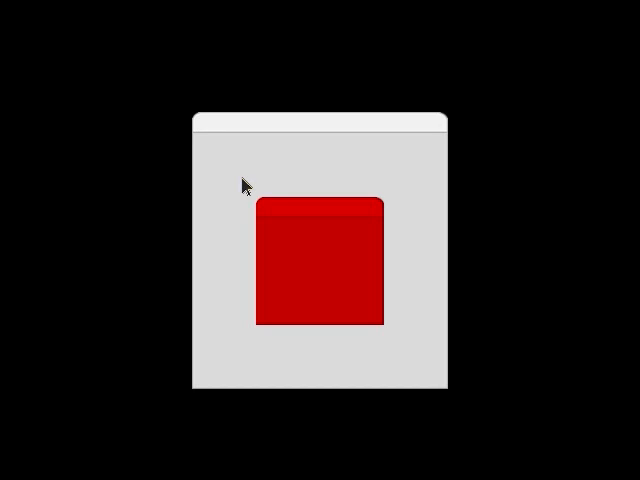
pyautogui.moveTo(399, 410)
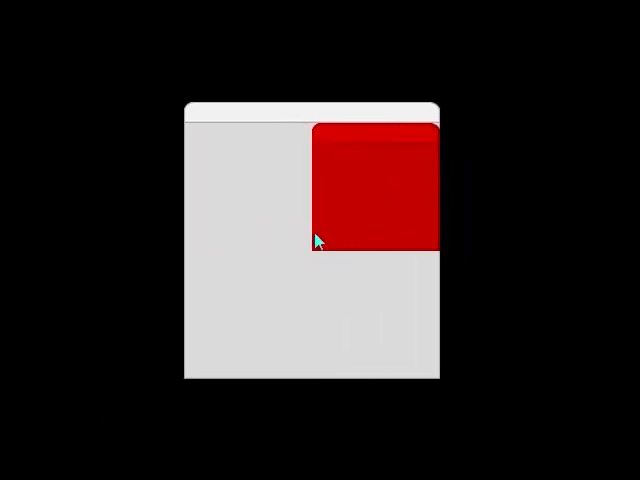
pyautogui.moveTo(406, 205)
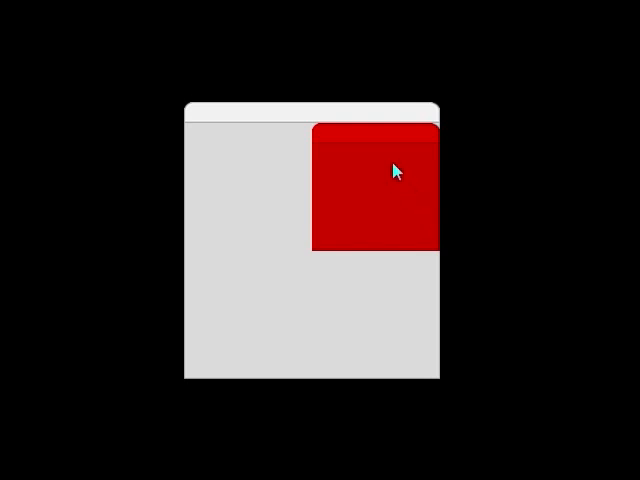
pyautogui.moveTo(440, 248)
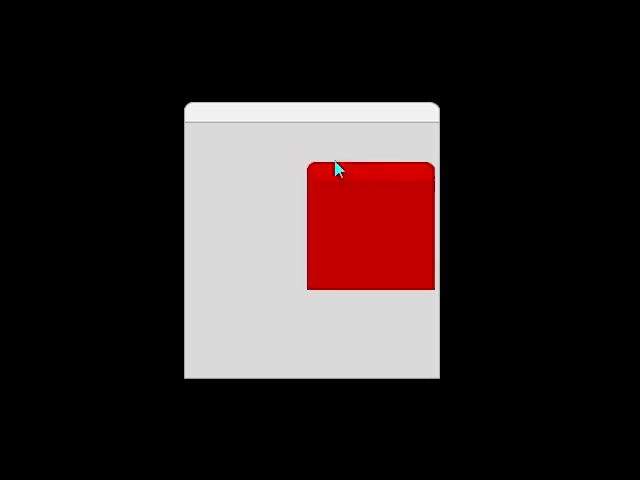
pyautogui.moveTo(337, 167); pyautogui.dragTo(185, 137)
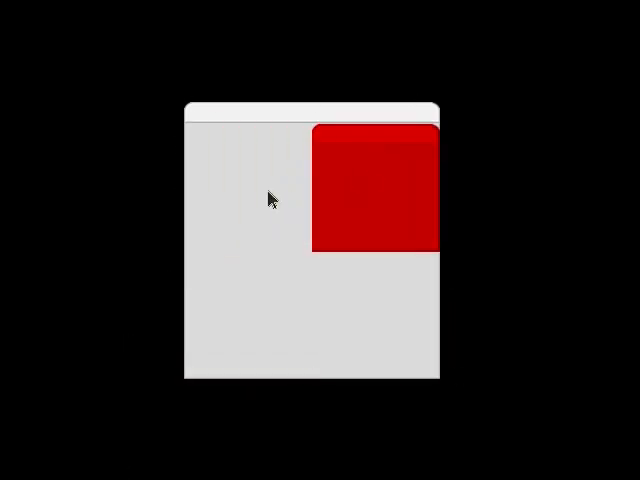
pyautogui.moveTo(221, 300)
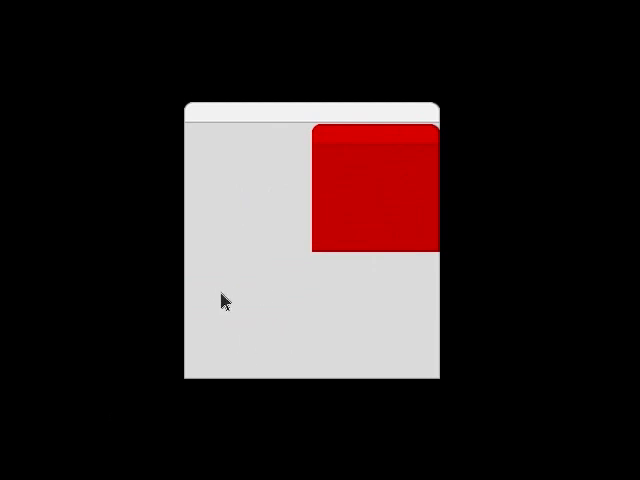